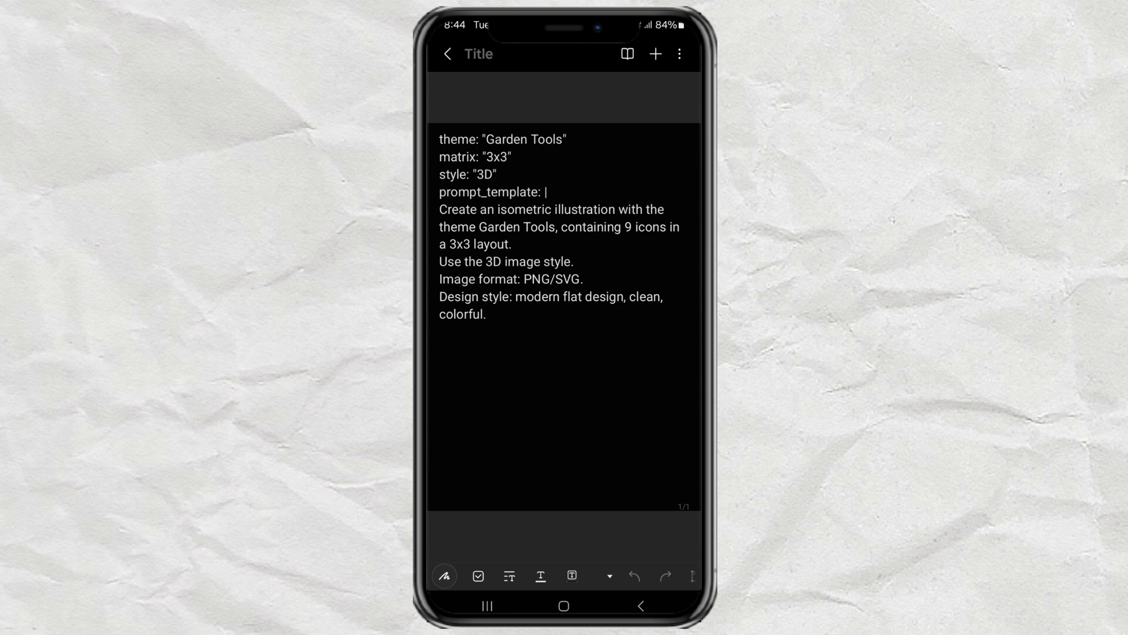
Change 'Garden Tools' to 'Gardening Tools' in the note's theme line and prompt sentence.
click(562, 288)
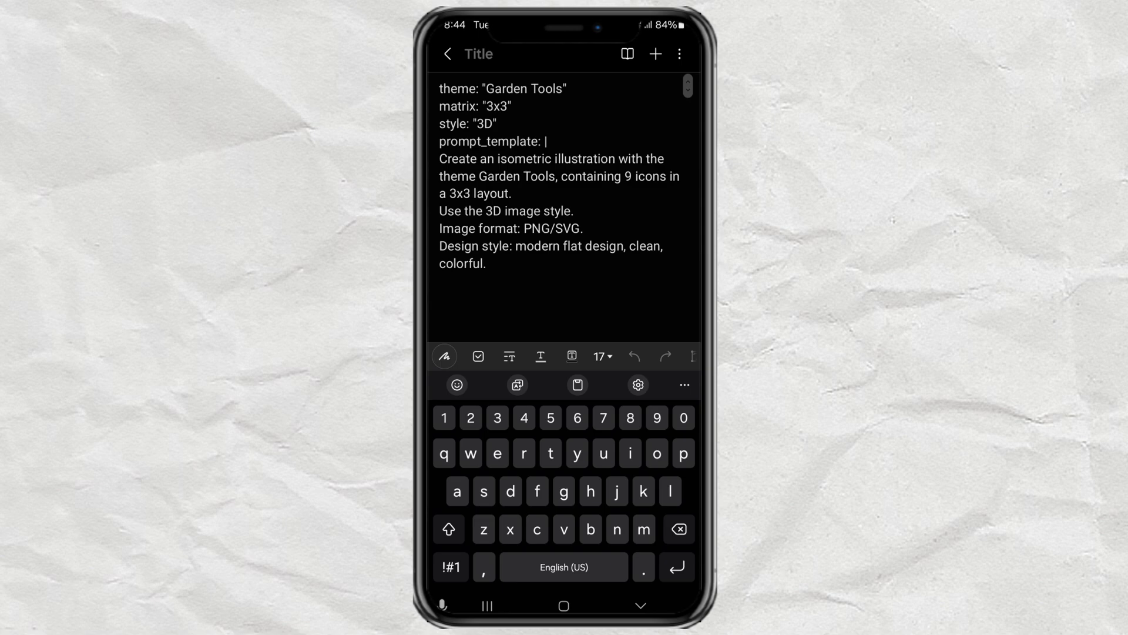
click(615, 528)
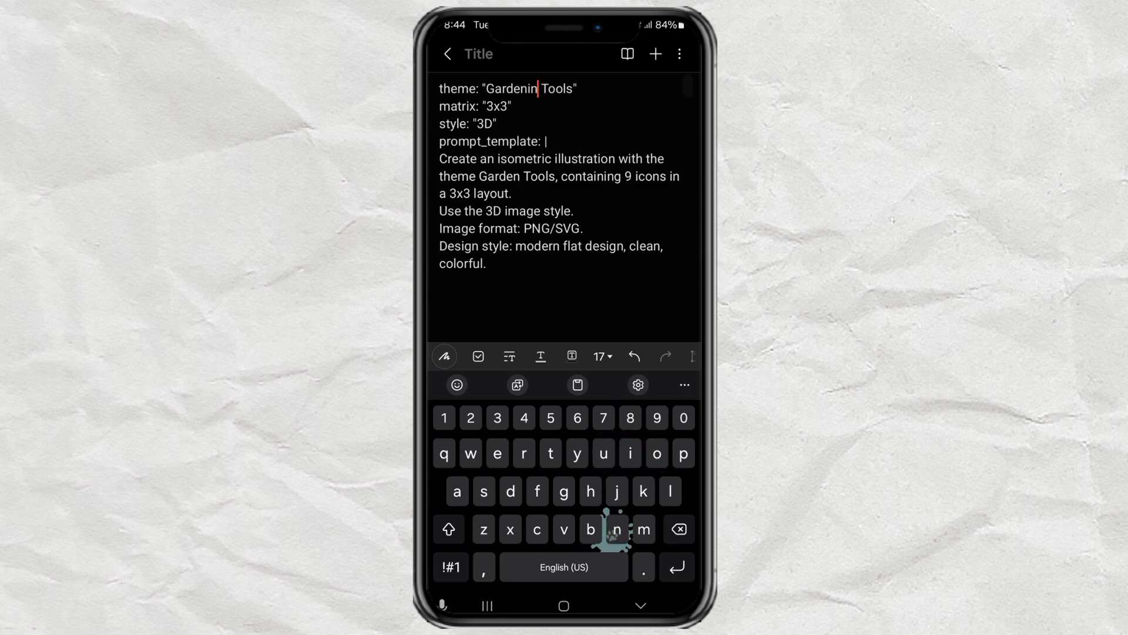
double_click(514, 88)
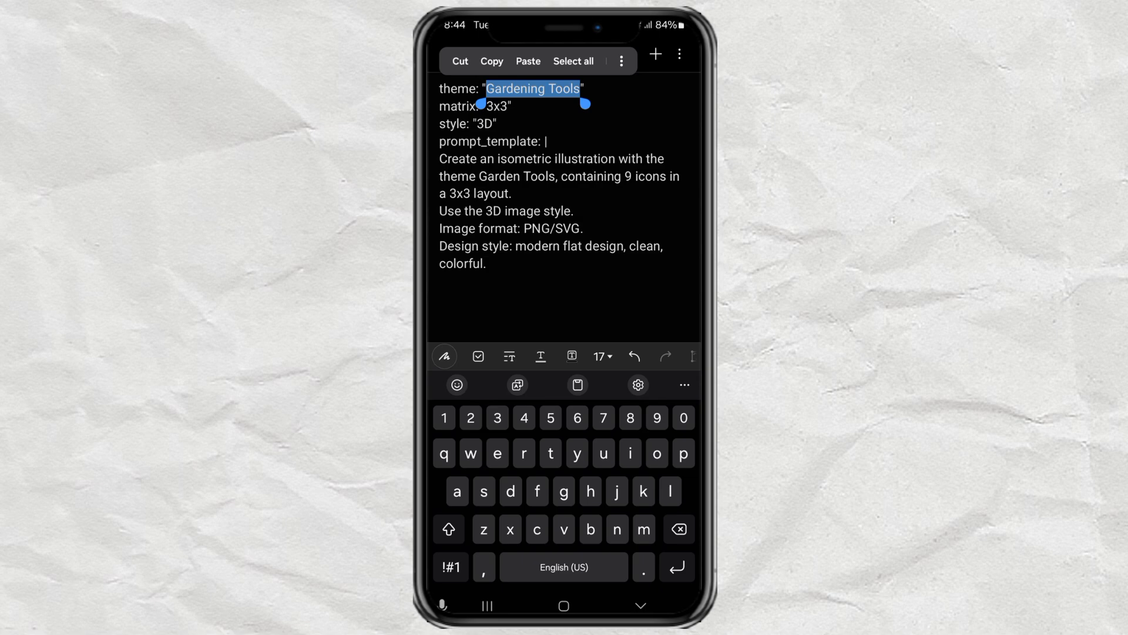
click(519, 176)
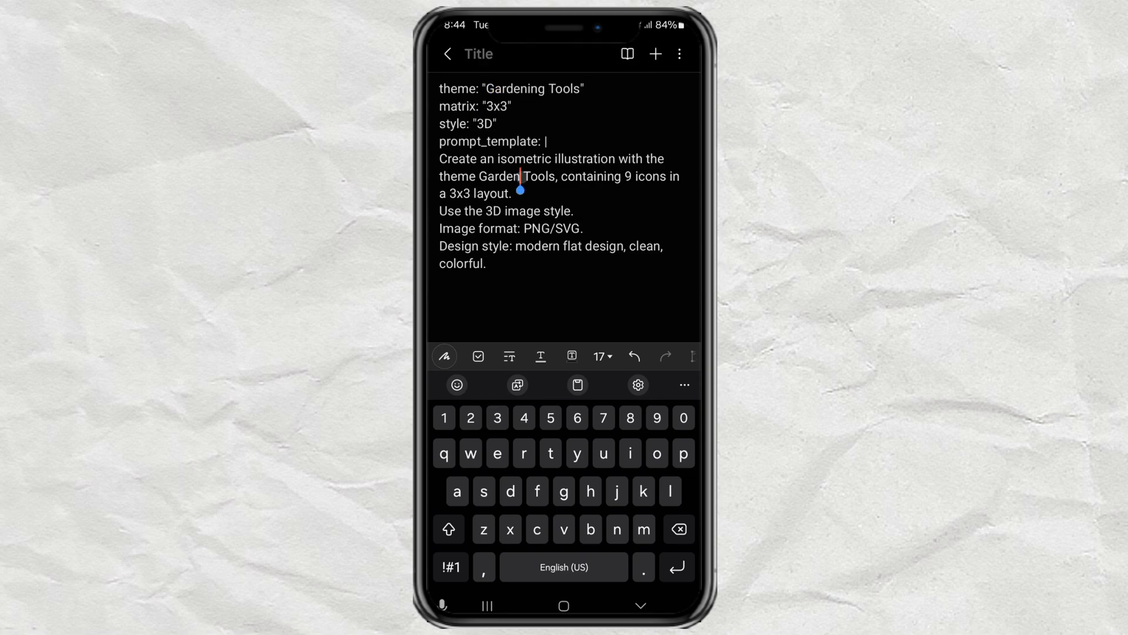
click(563, 491)
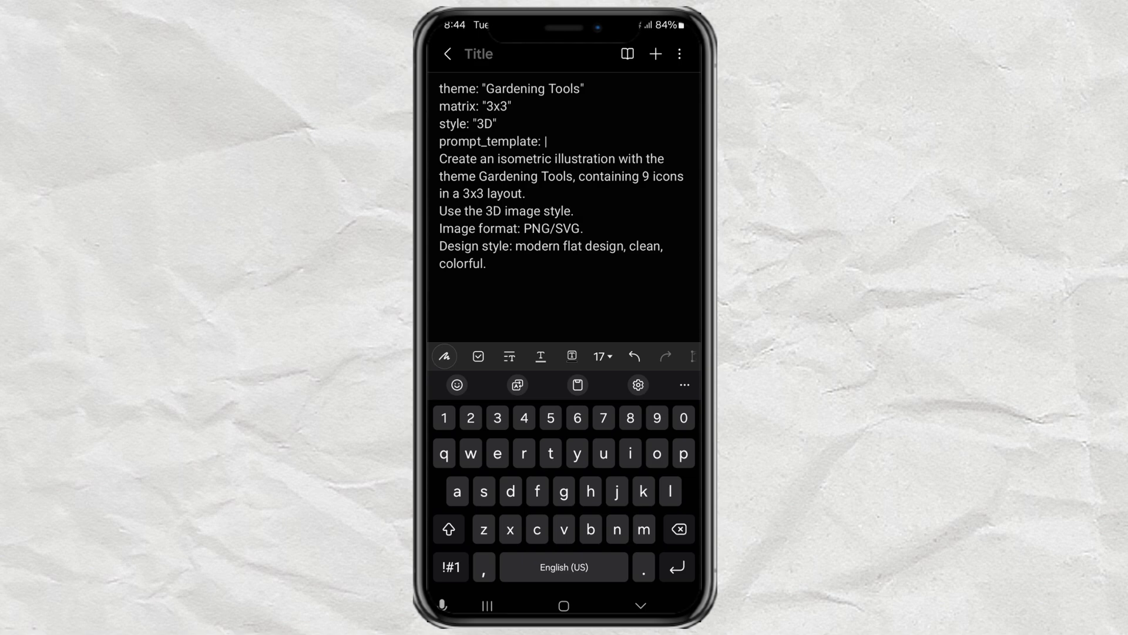
Select the whole Gardening Tools prompt note and copy it.
double_click(457, 88)
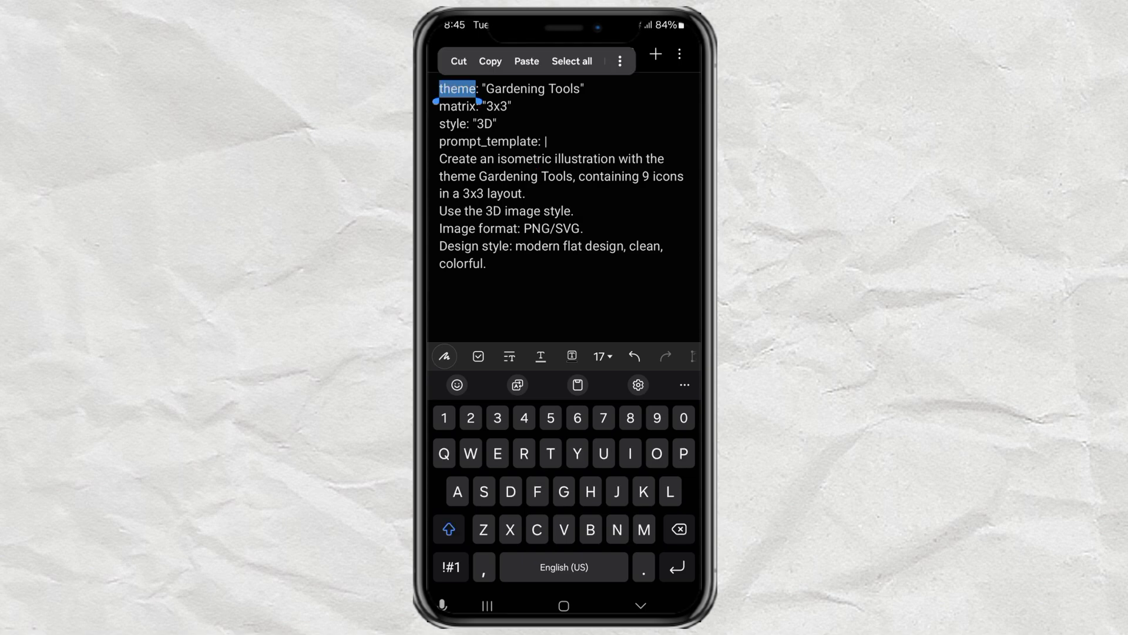
click(571, 61)
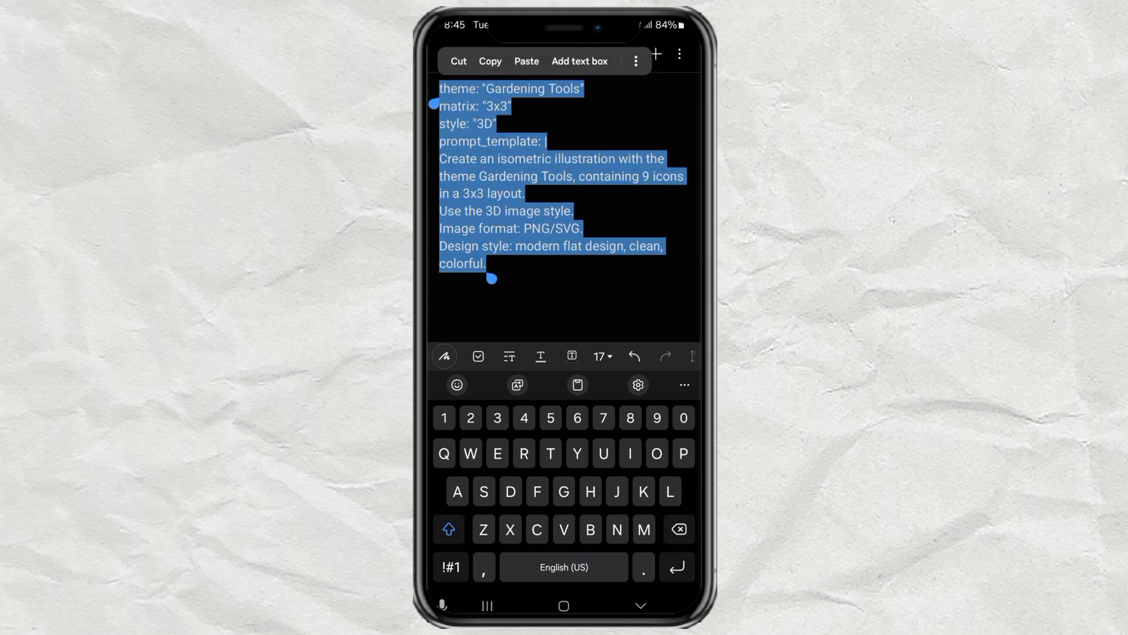
click(490, 61)
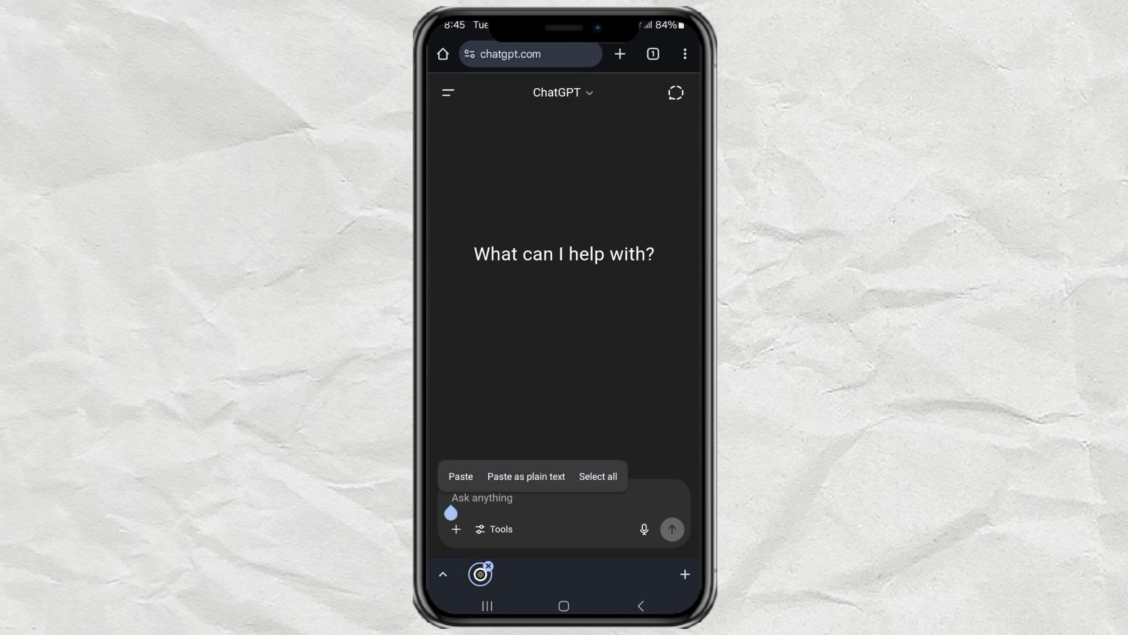
Paste the Gardening Tools isometric icon prompt into ChatGPT and send it.
click(461, 476)
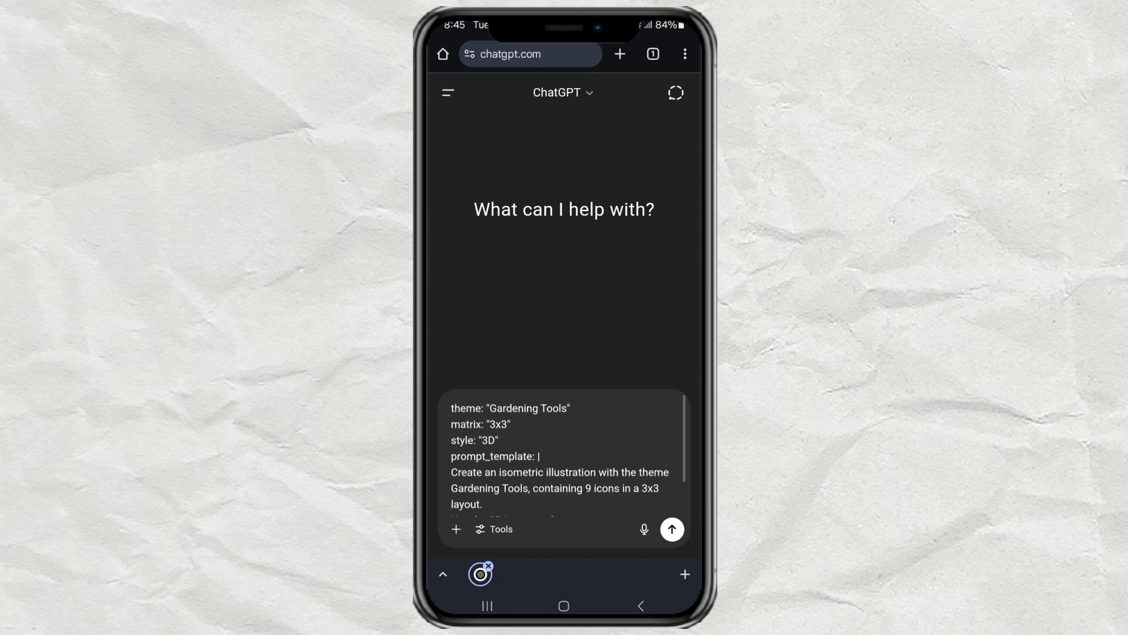
scroll(down, 3)
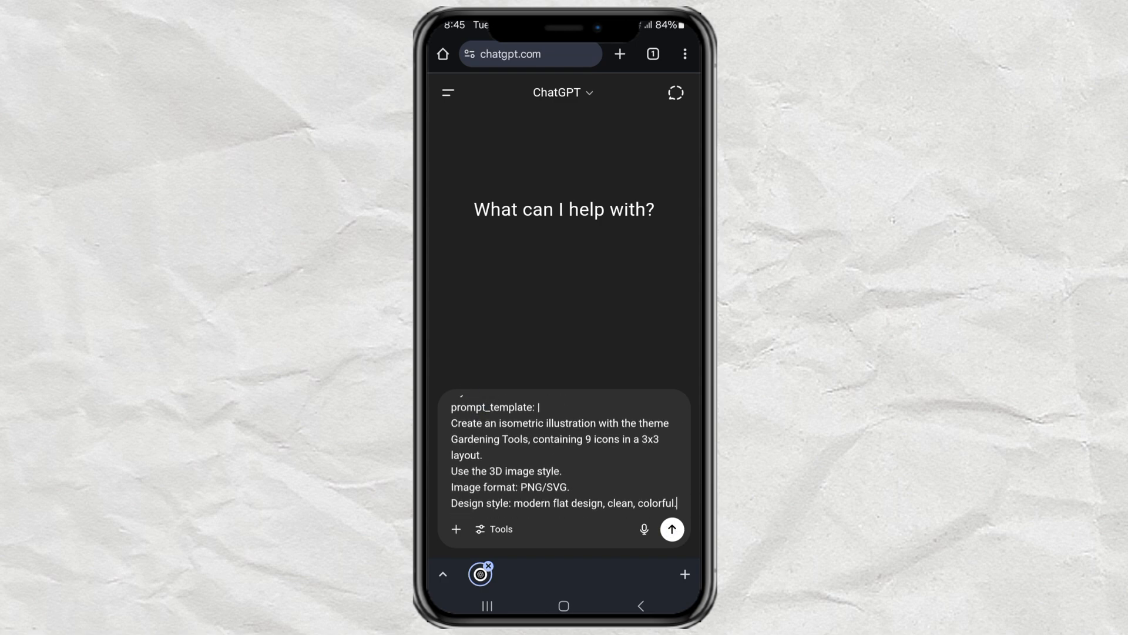
click(673, 529)
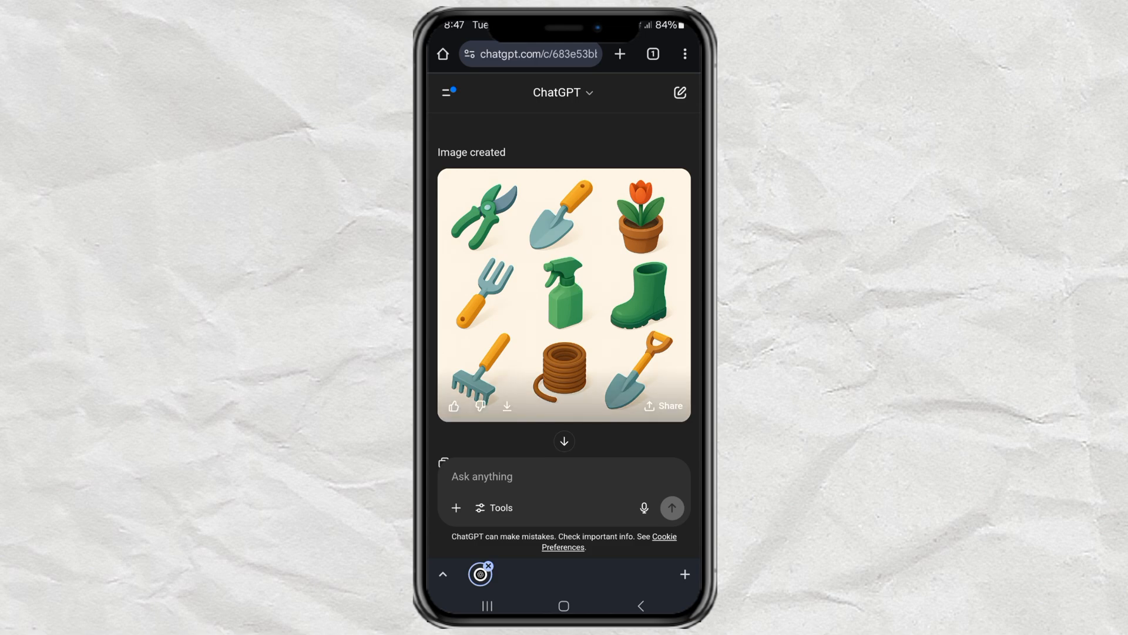
mouse_move(507, 407)
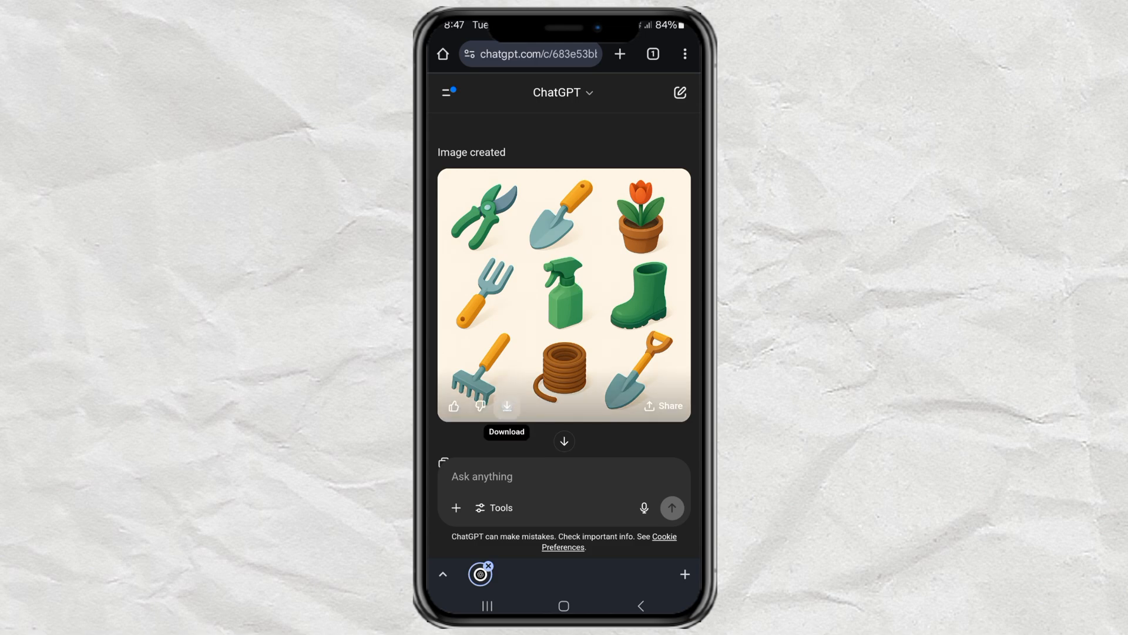
Download the generated 3x3 gardening tool icon image to the phone.
click(507, 407)
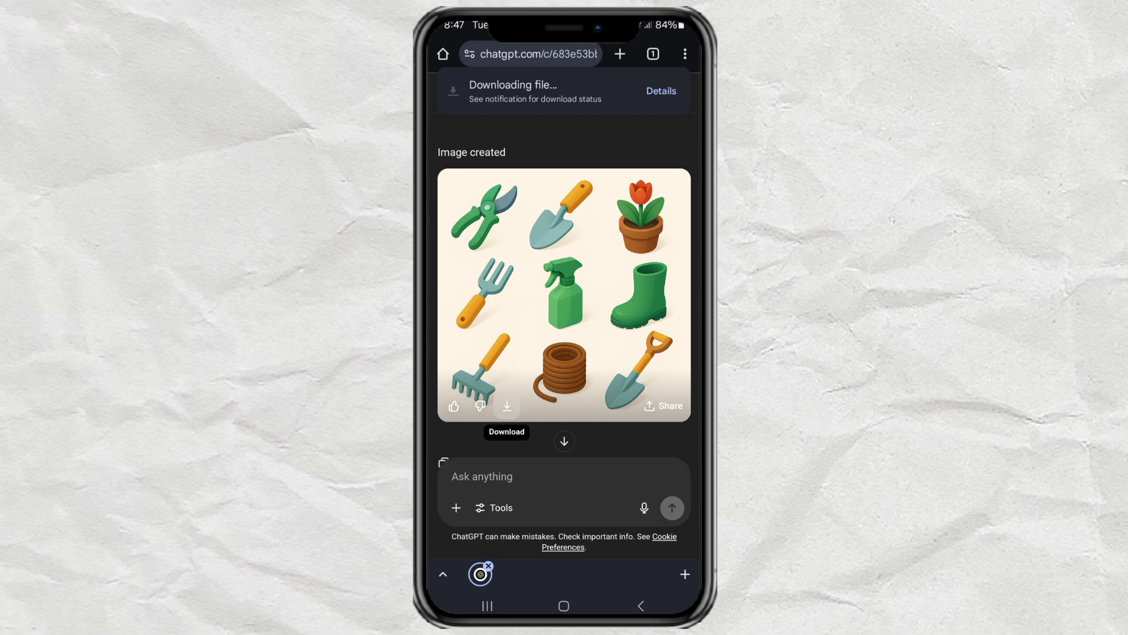